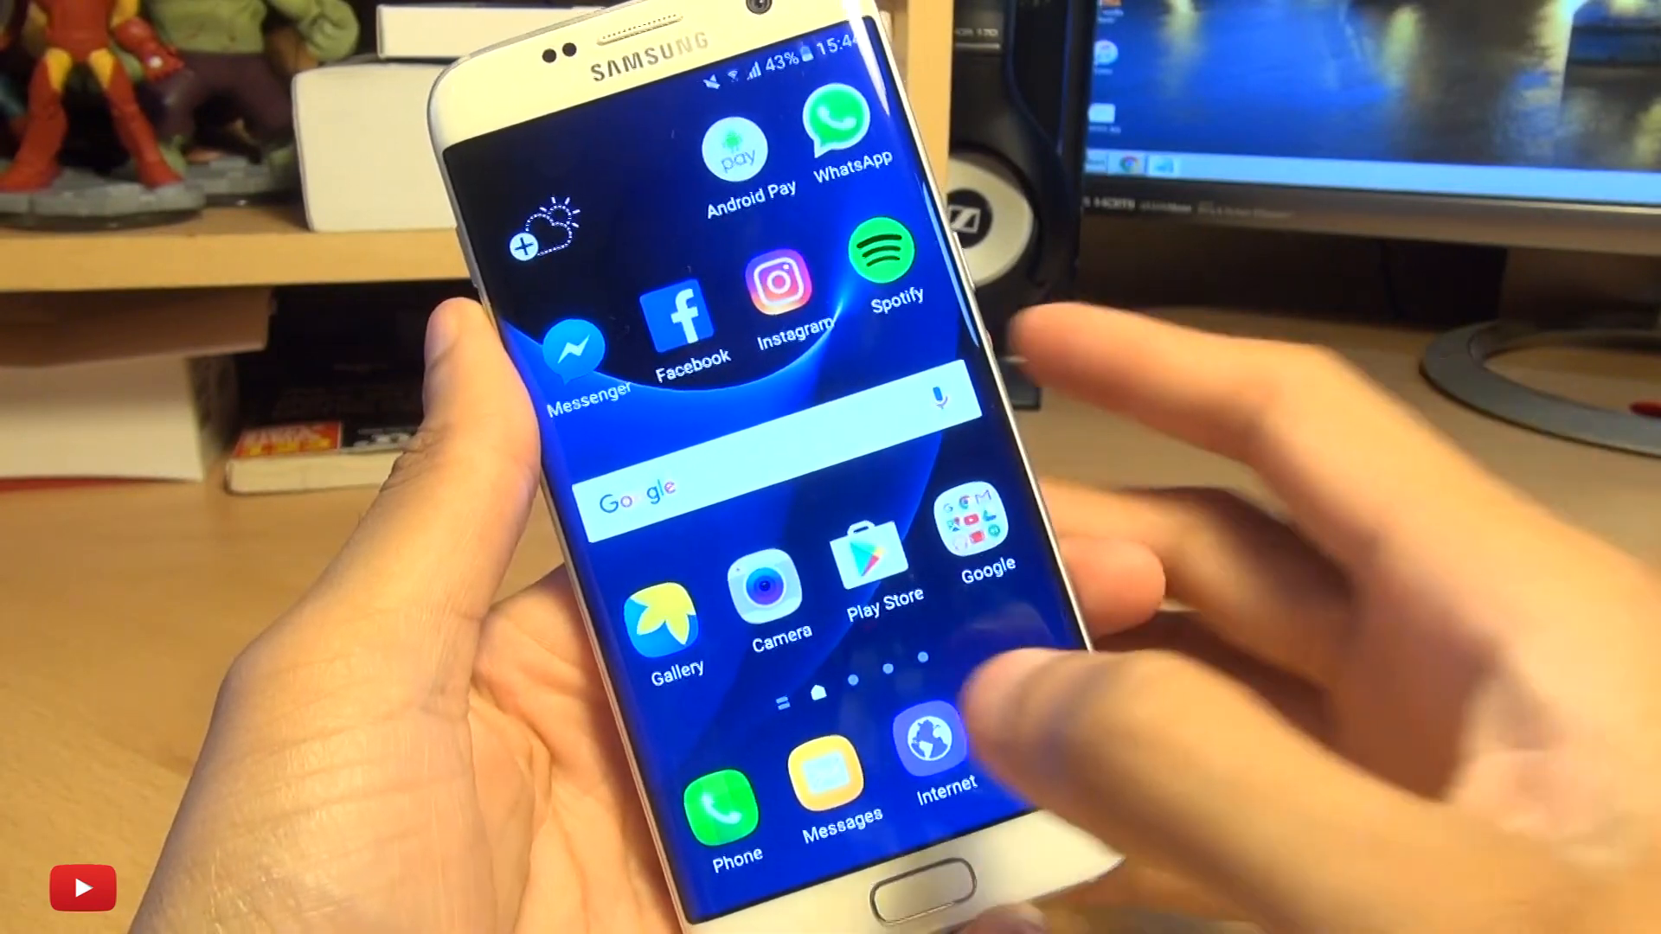
- Open the Phone dialer from the home screen dock
left_click(723, 799)
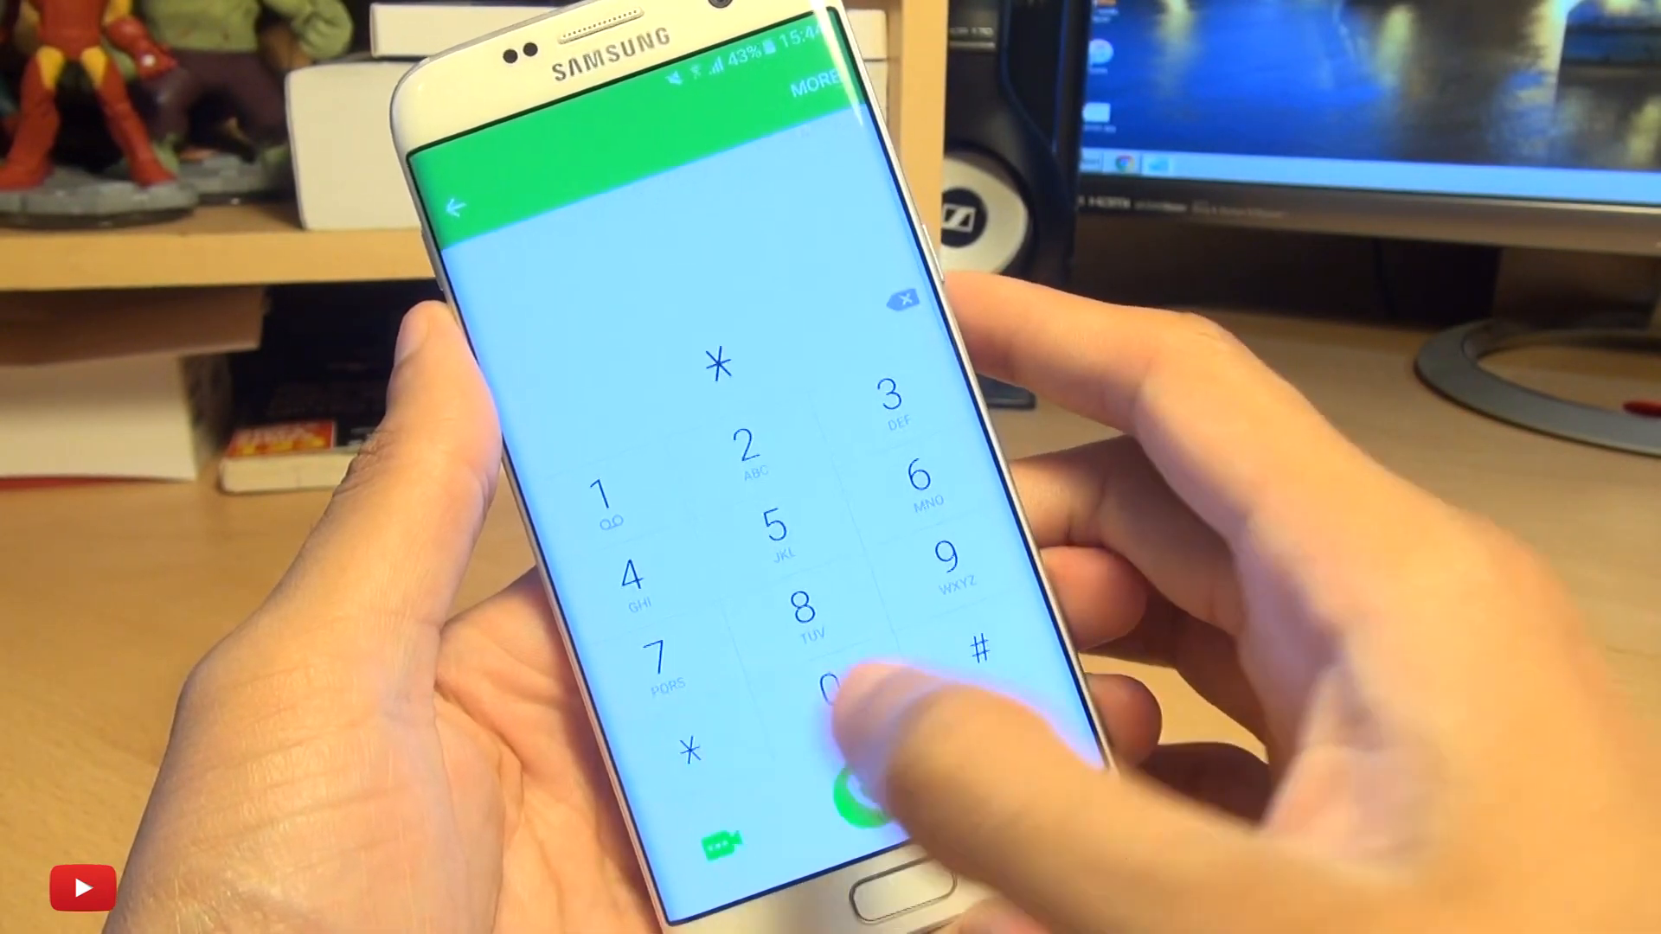
- Continue entering the secret code *#0*# on the keypad
left_click(837, 683)
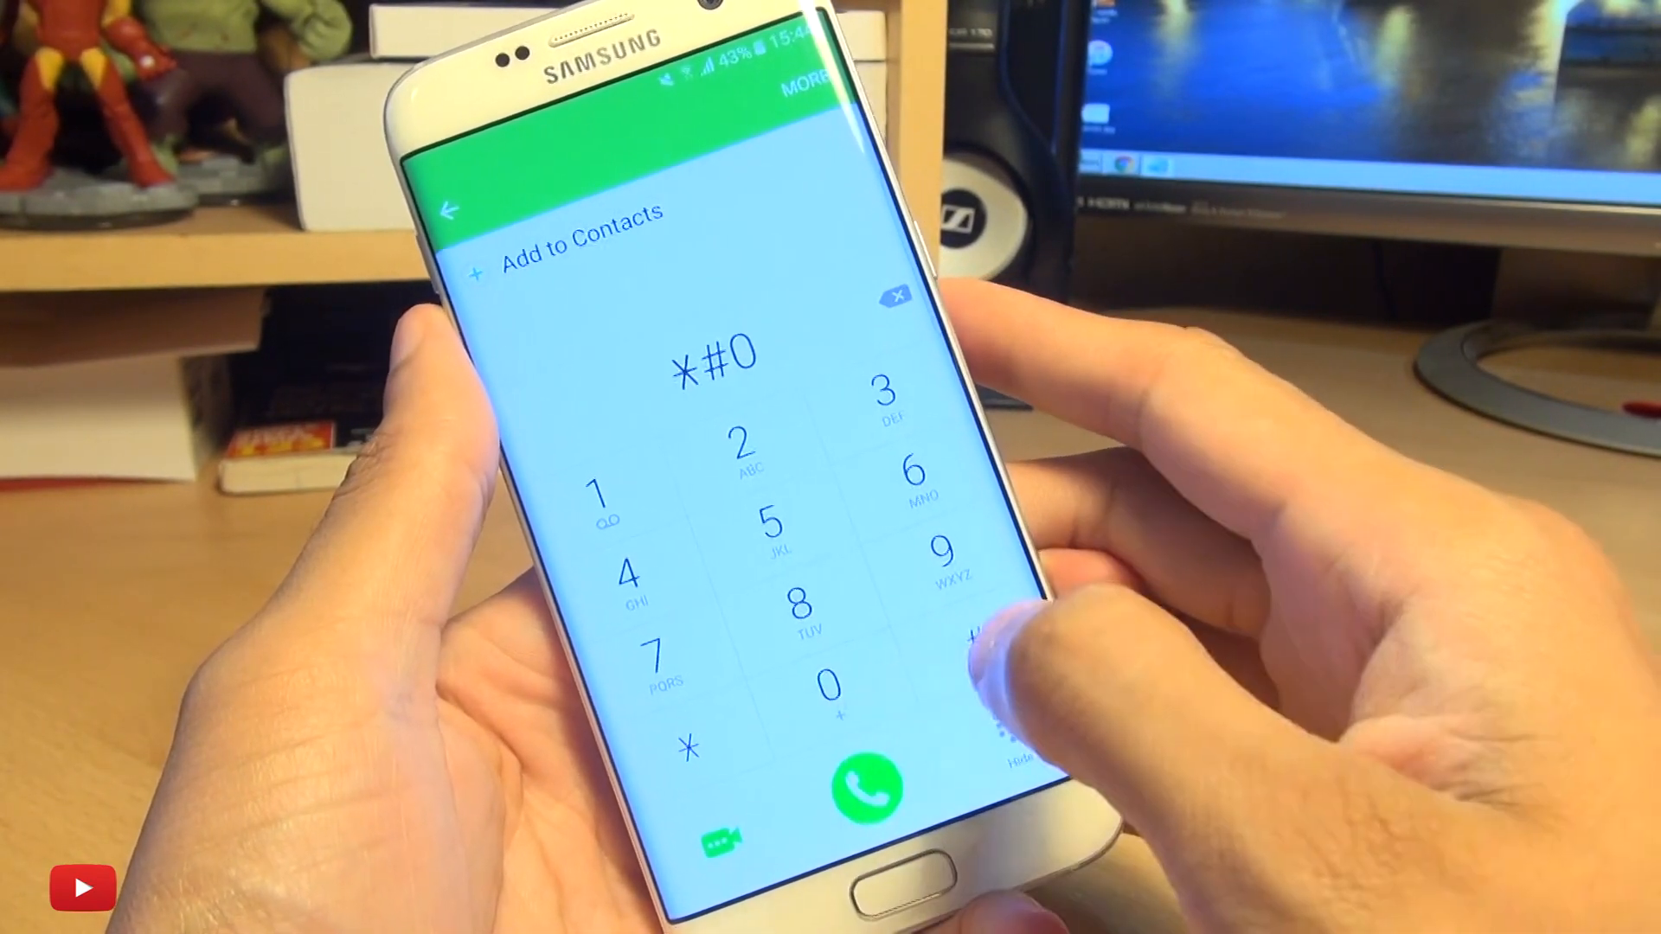